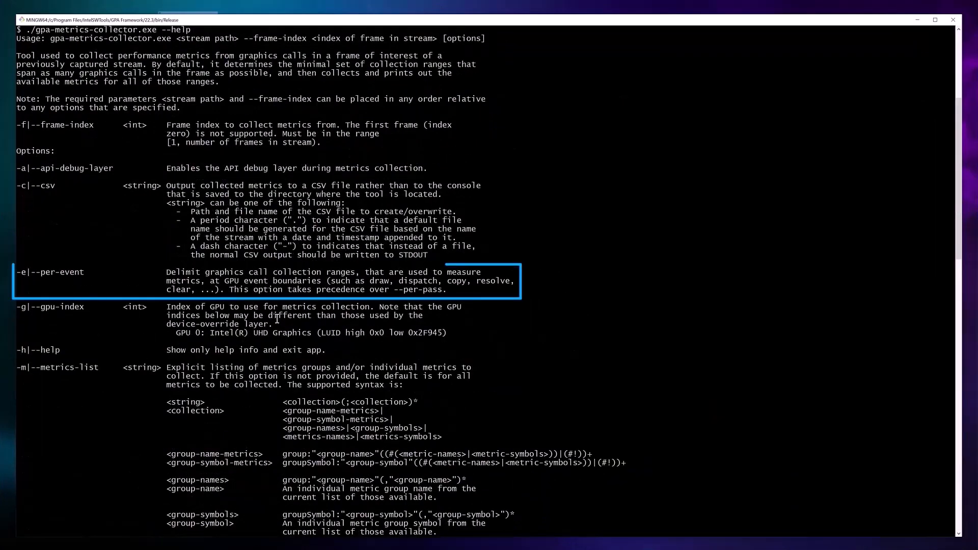
Scroll through the gpa-metrics-collector help to the -e|--per-event option description.
scroll("down", 3)
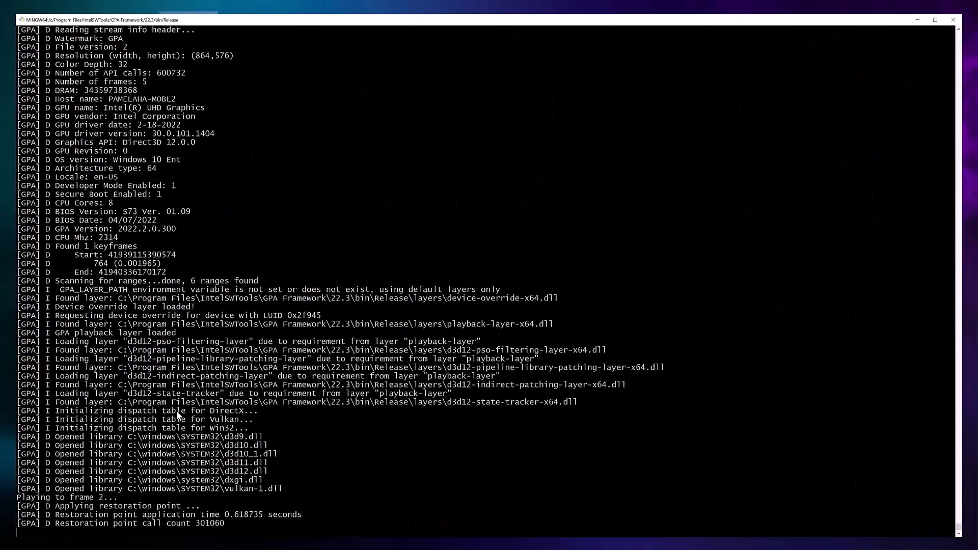
Scroll down to review the per-range EuStall and EuThreadOccupancy results for frame 2.
scroll("down", 3)
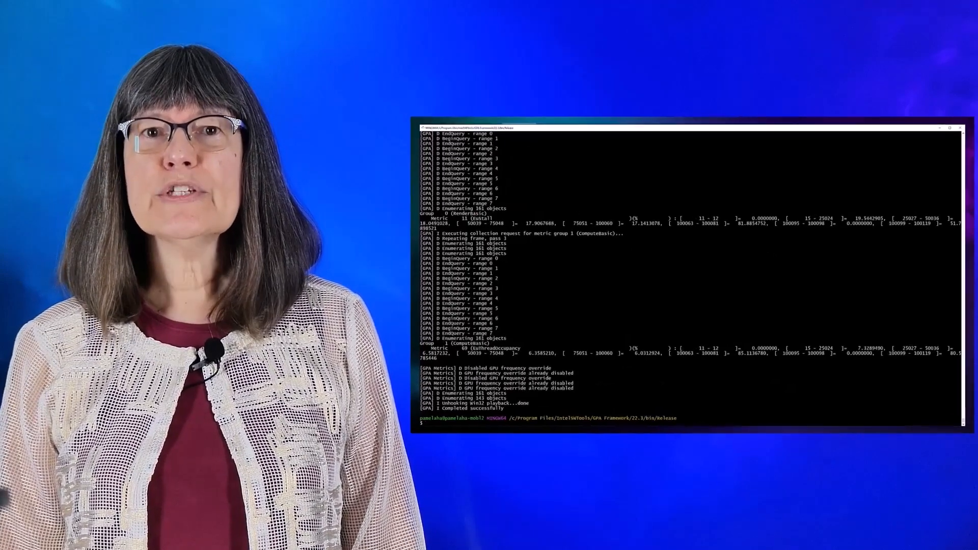
Review the three-pass whole-frame EuStall and EuThreadOccupancy results for frame 2.
left_click(949, 127)
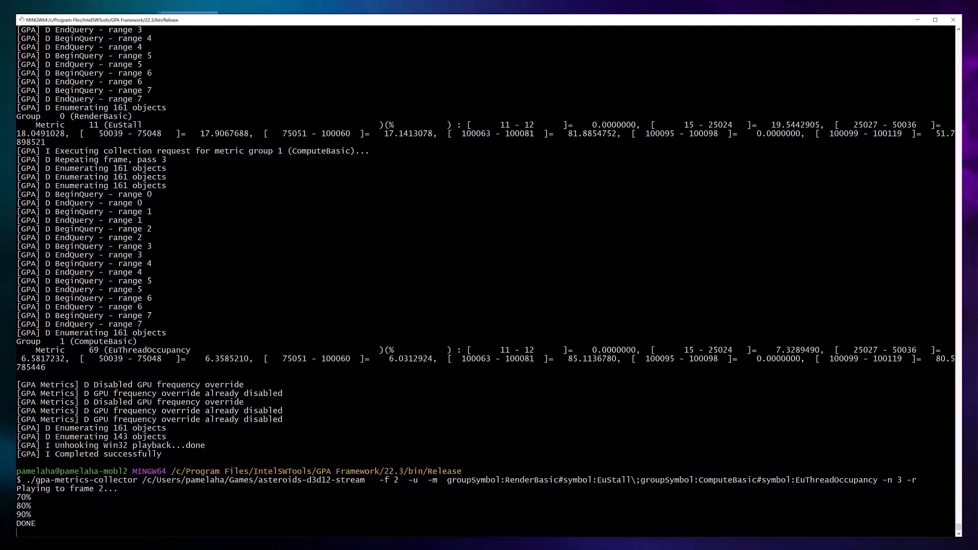
double_click(895, 480)
type("./gpa-subcapture-recorder --disable-filtering --enable-compression --directory /c/Users/pamelaha/Games/  -s [100..600]  /c/Users/pamelaha/Games/asteroids-500-1500")
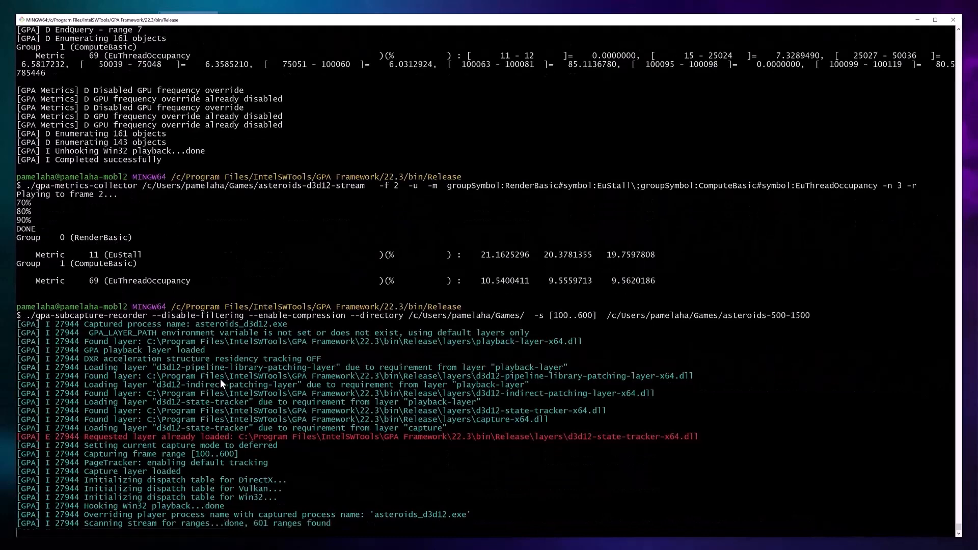
Scroll to follow the recorder finding 601 ranges and starting playback at frame 468.
scroll("down", 3)
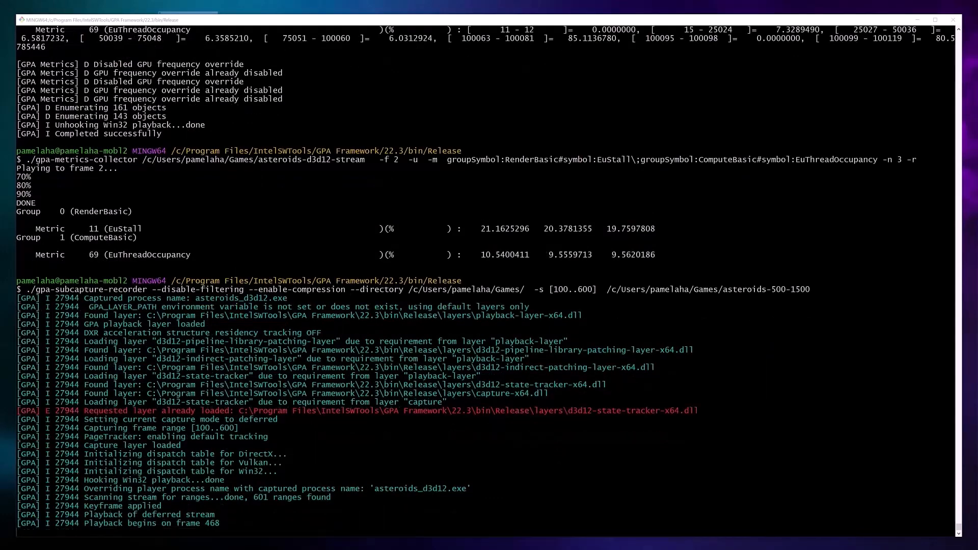